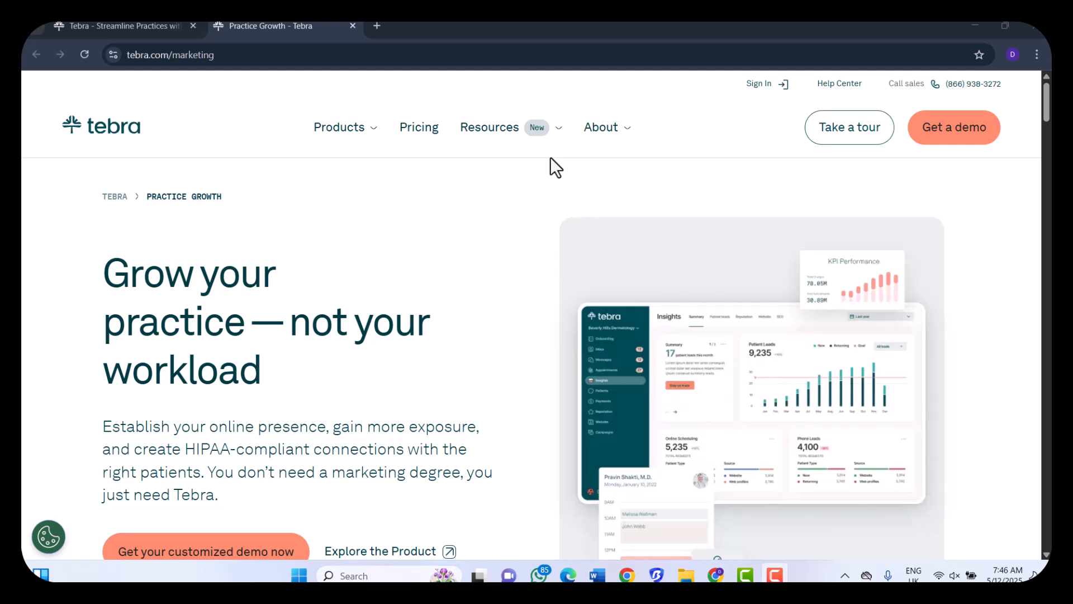
mouse_move(493, 229)
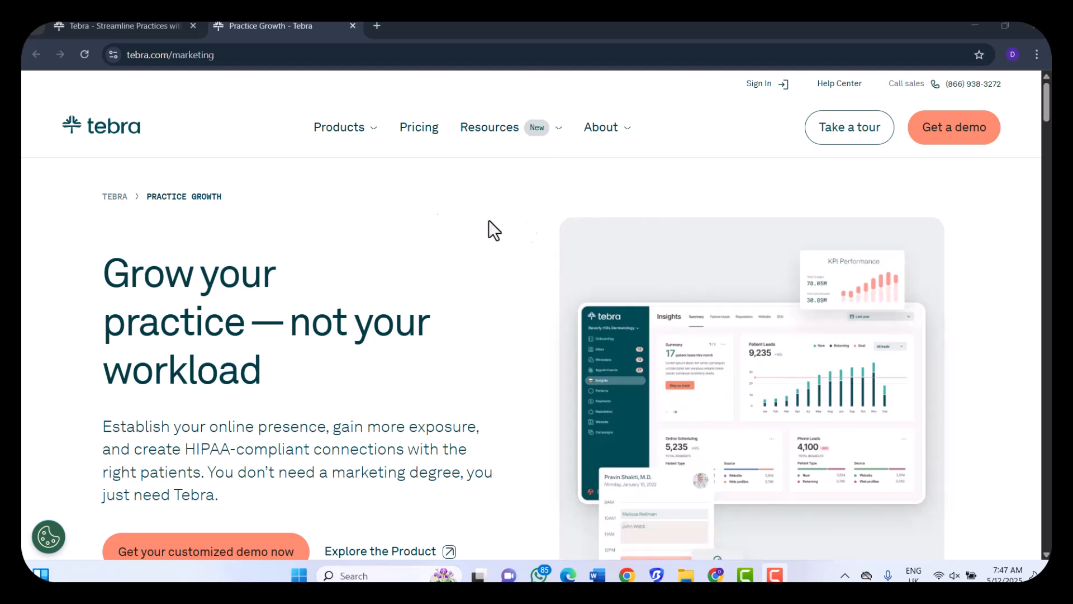
mouse_move(346, 128)
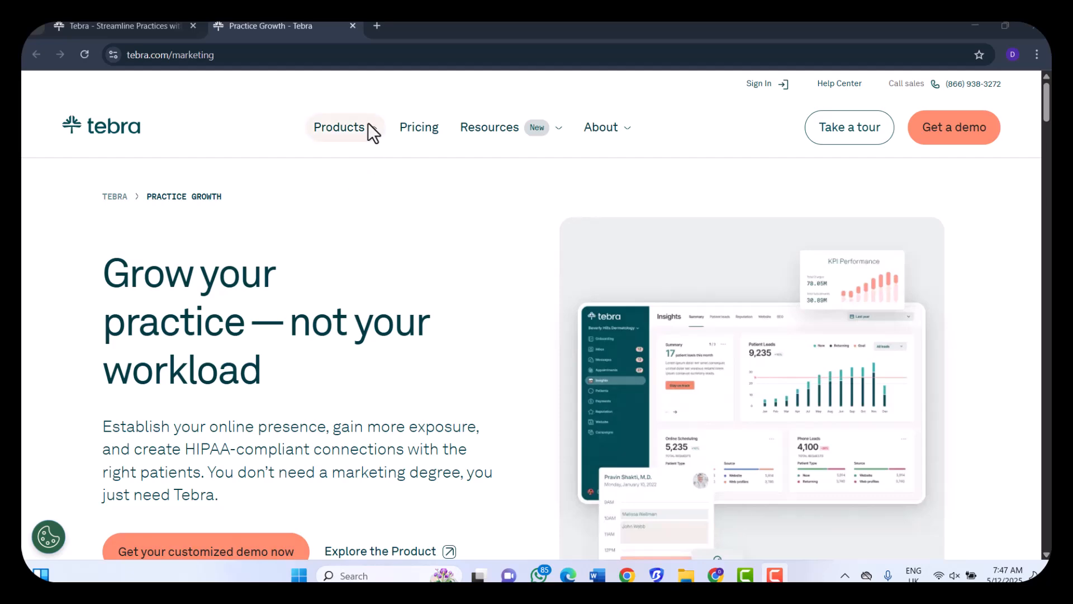
Show the Products mega menu from the top navigation bar.
left_click(339, 127)
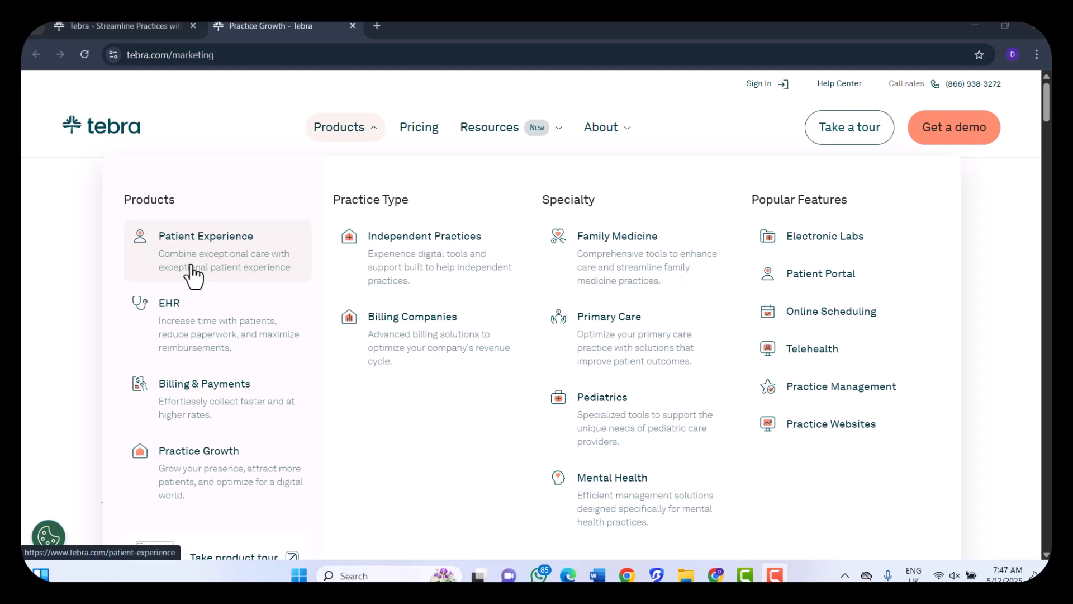
mouse_move(274, 269)
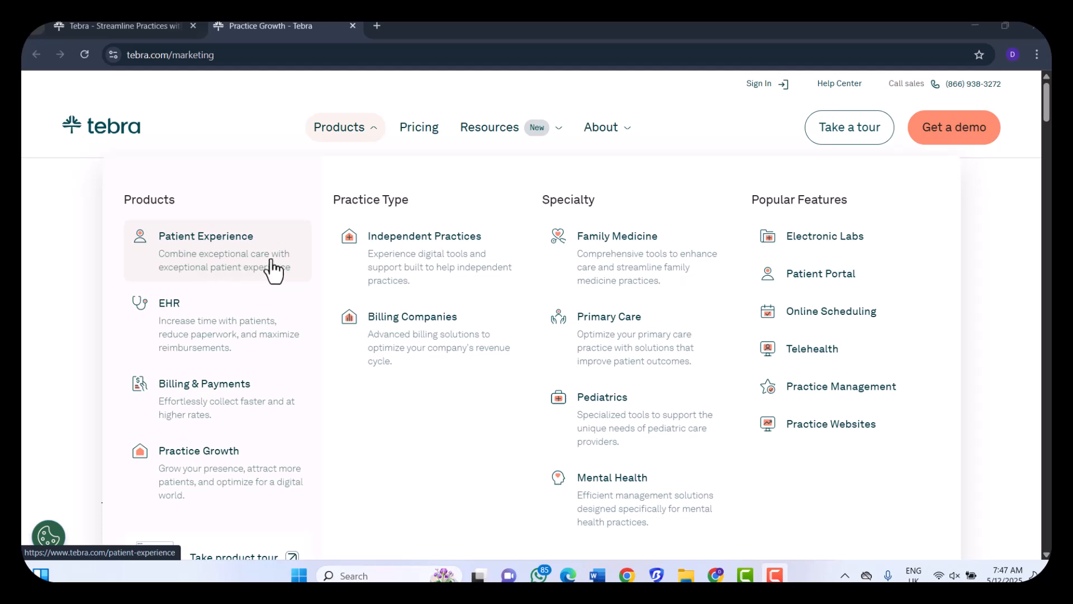
mouse_move(197, 400)
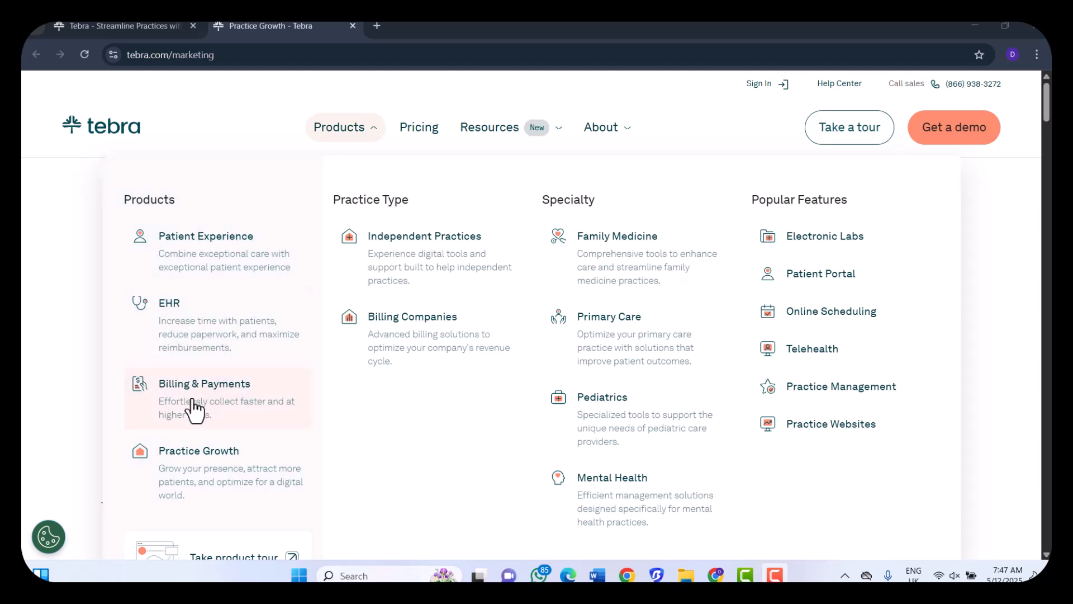
mouse_move(274, 426)
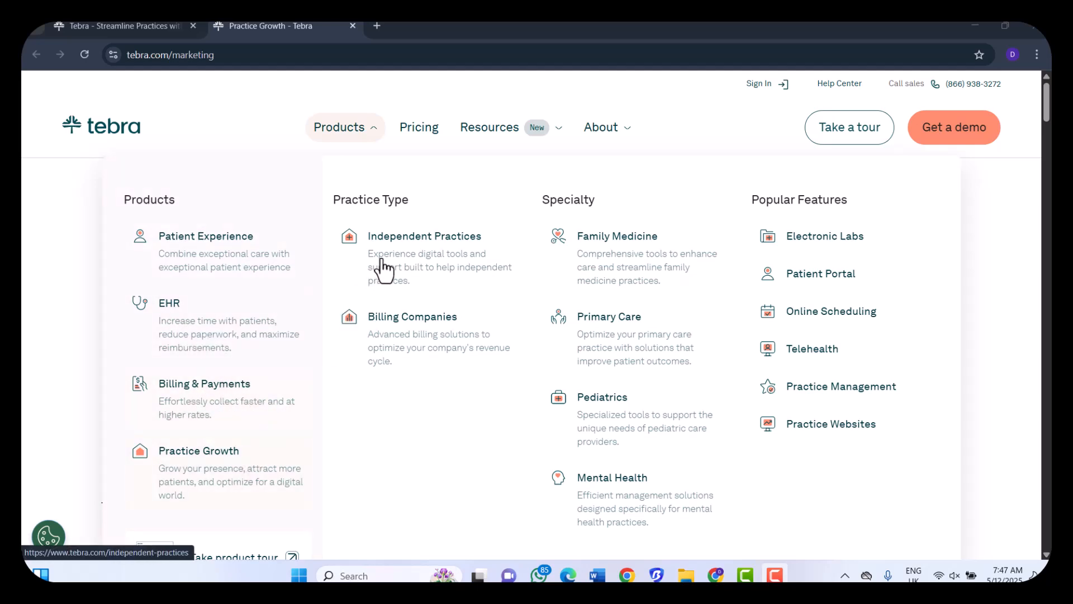
mouse_move(435, 240)
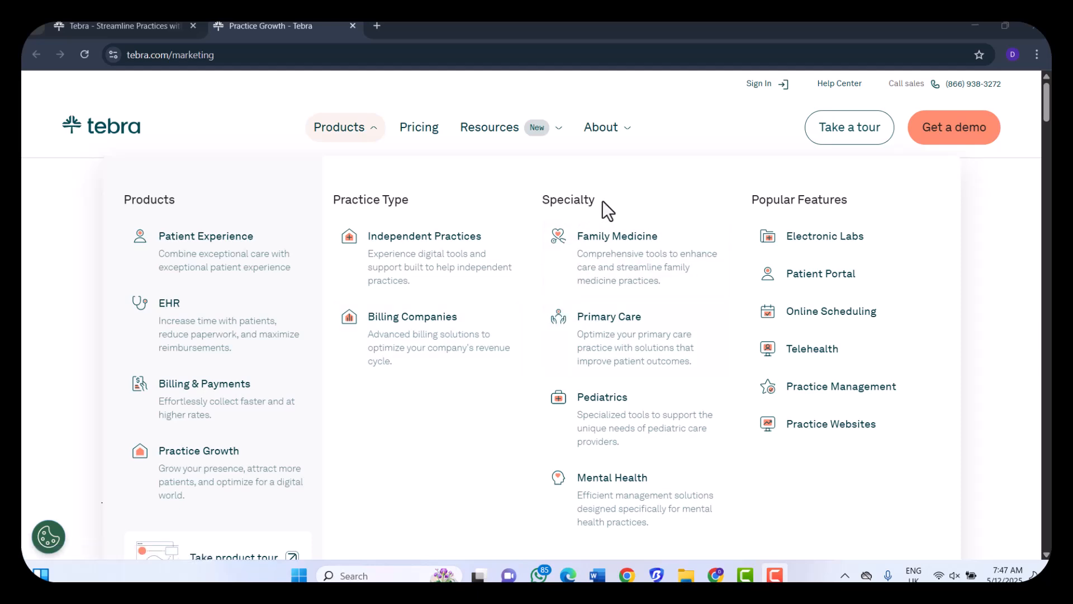
mouse_move(651, 280)
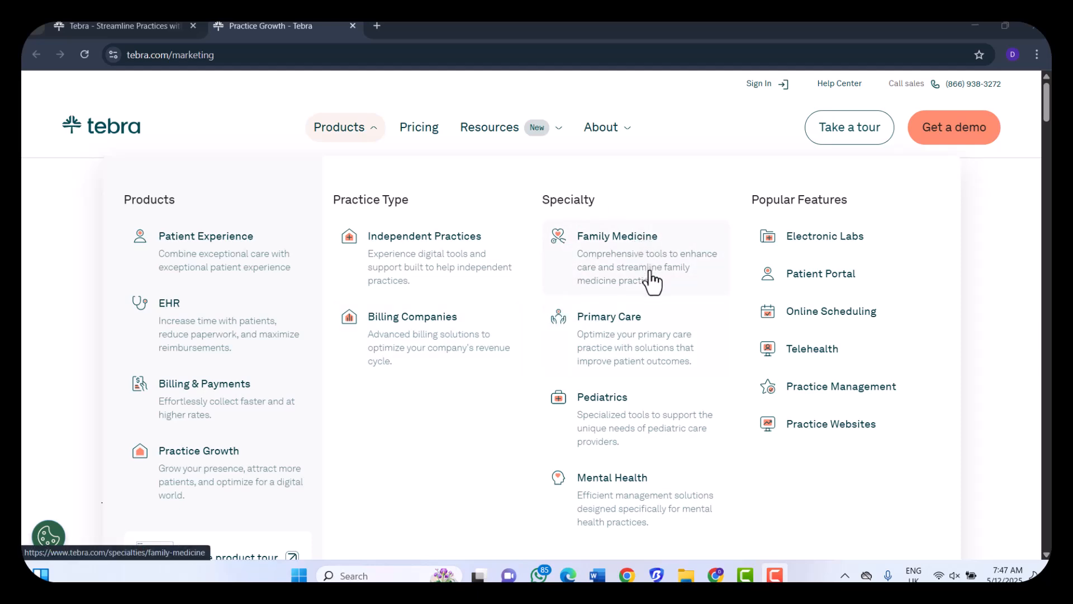
mouse_move(654, 264)
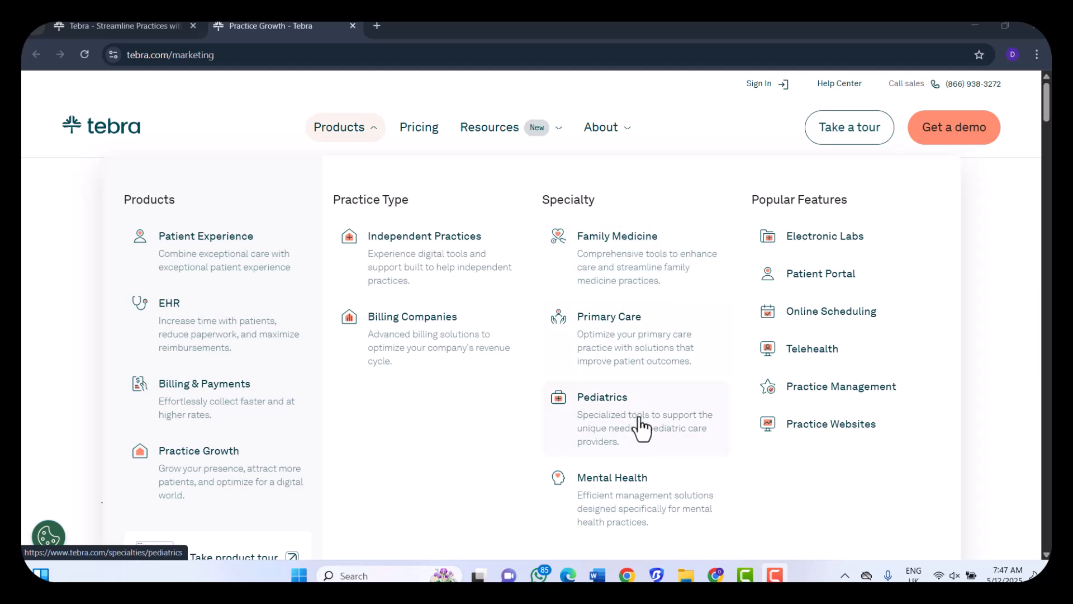
mouse_move(652, 505)
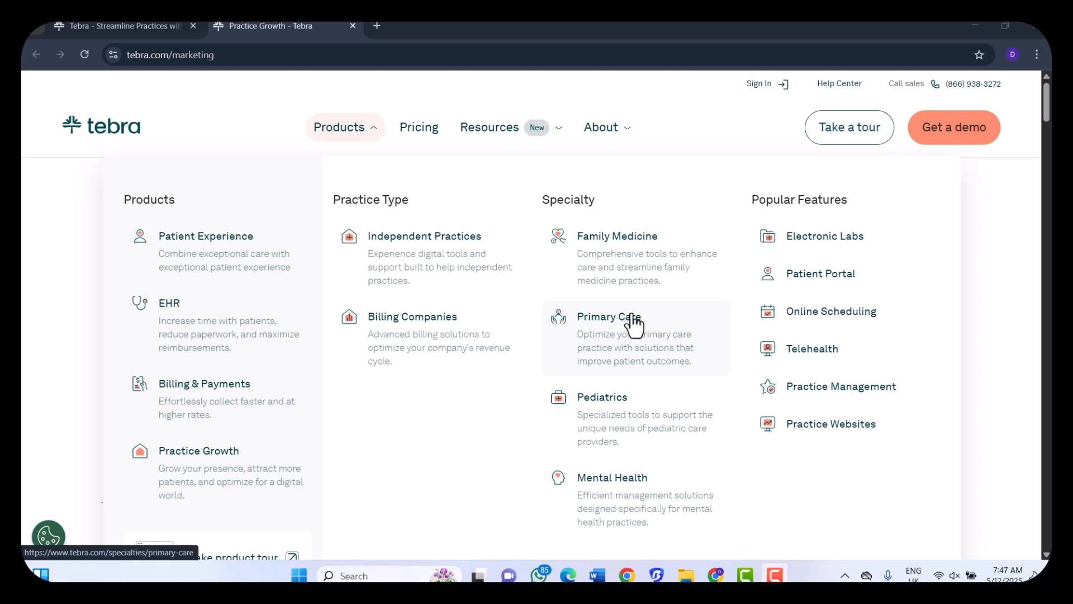
mouse_move(536, 309)
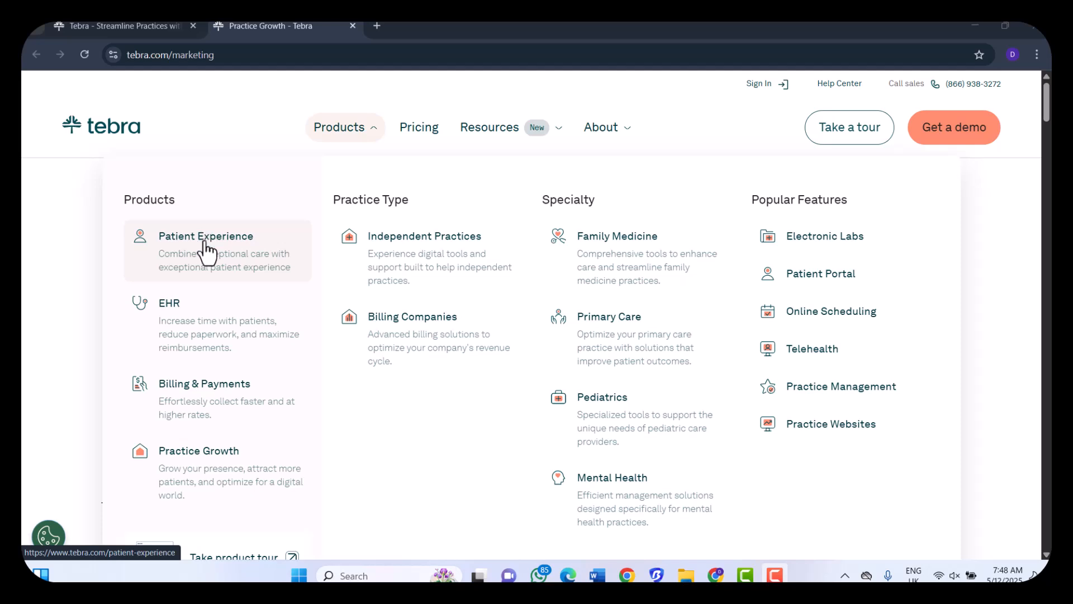
mouse_move(169, 323)
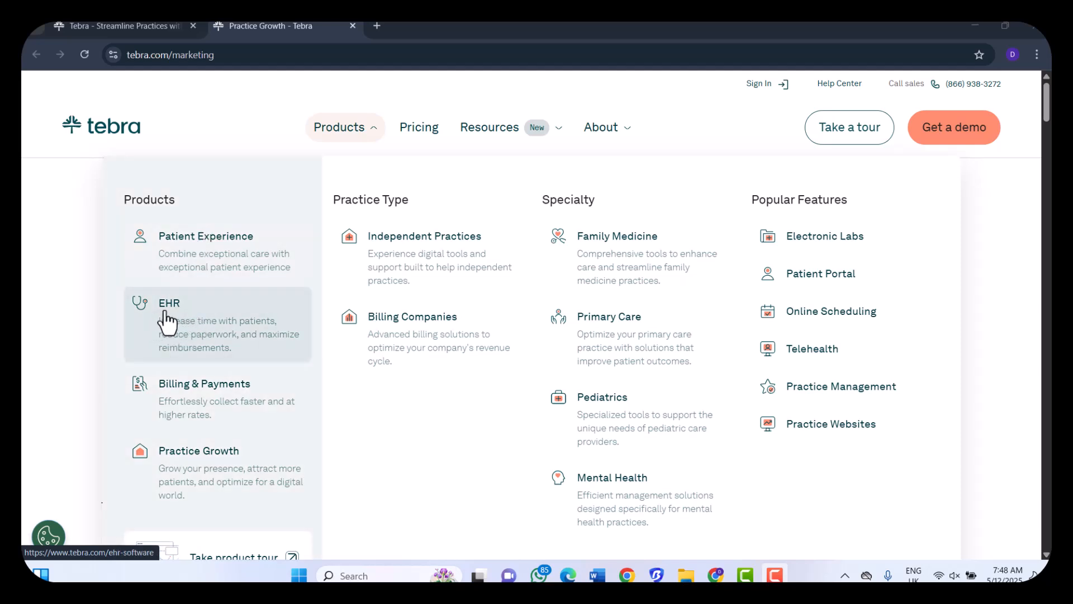
mouse_move(219, 327)
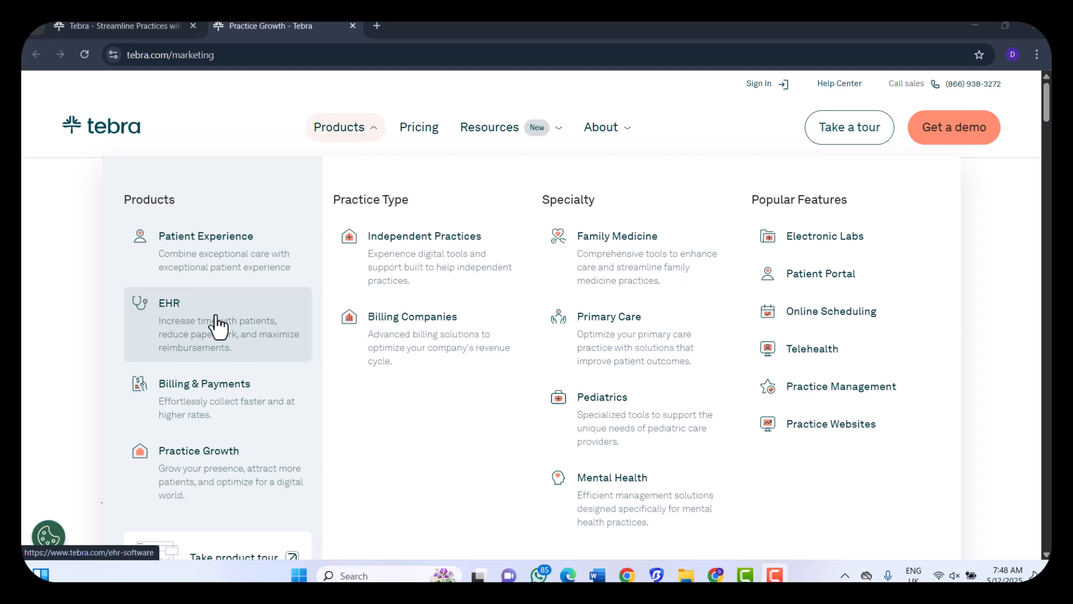
mouse_move(664, 268)
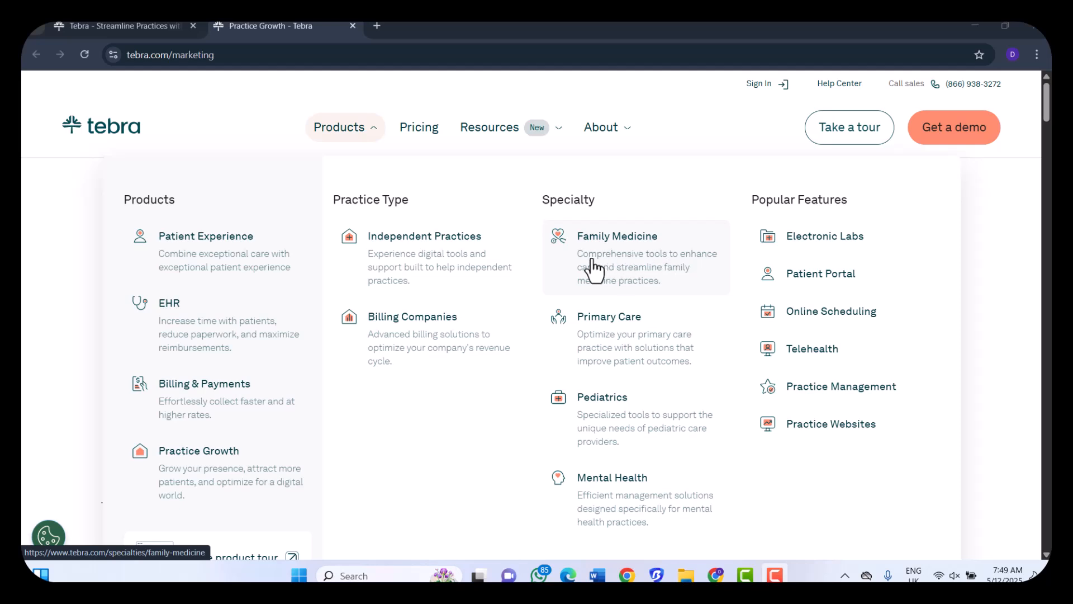
mouse_move(635, 340)
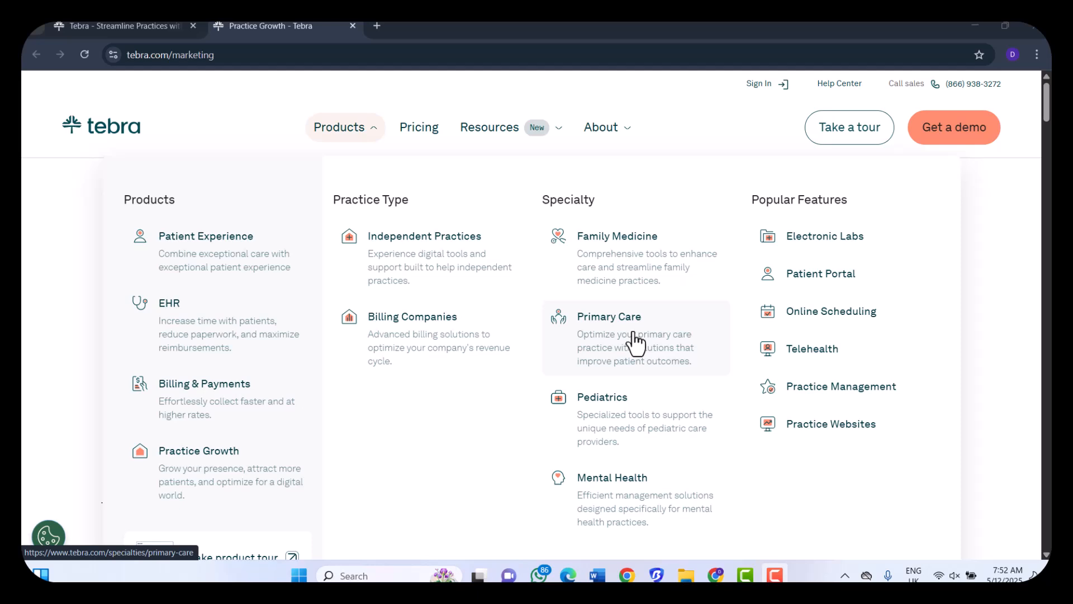
Open the Practice Growth link from the Products menu in a new tab.
right_click(199, 450)
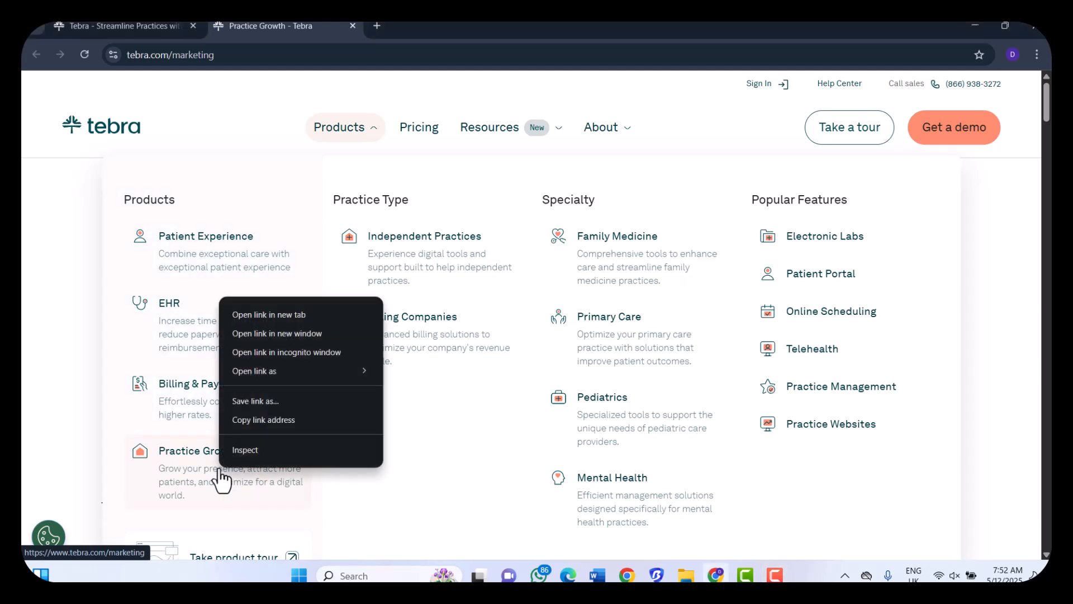
left_click(269, 314)
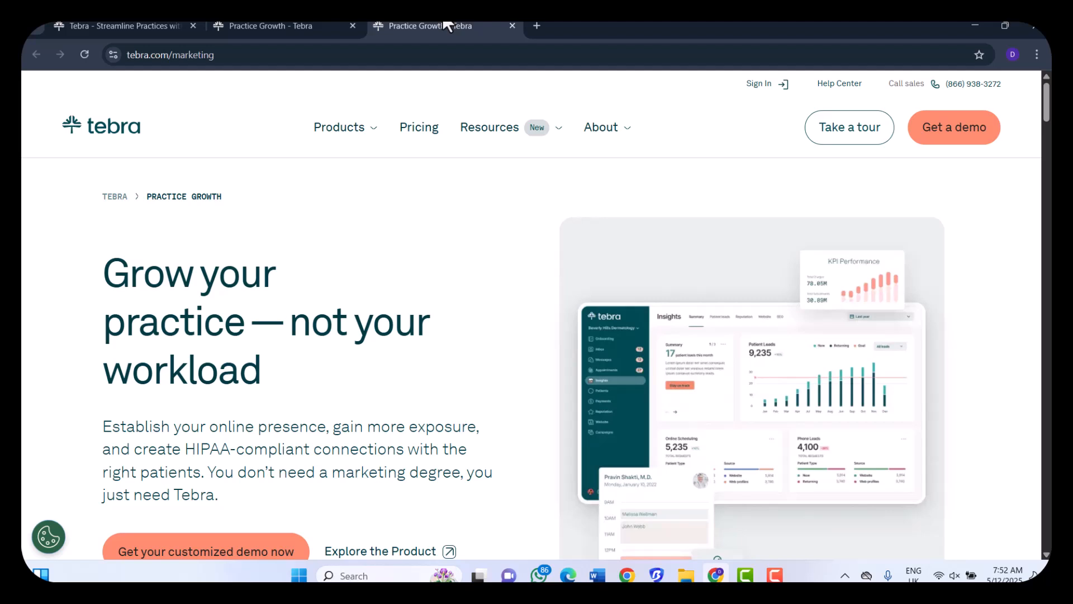
scroll("down", 3)
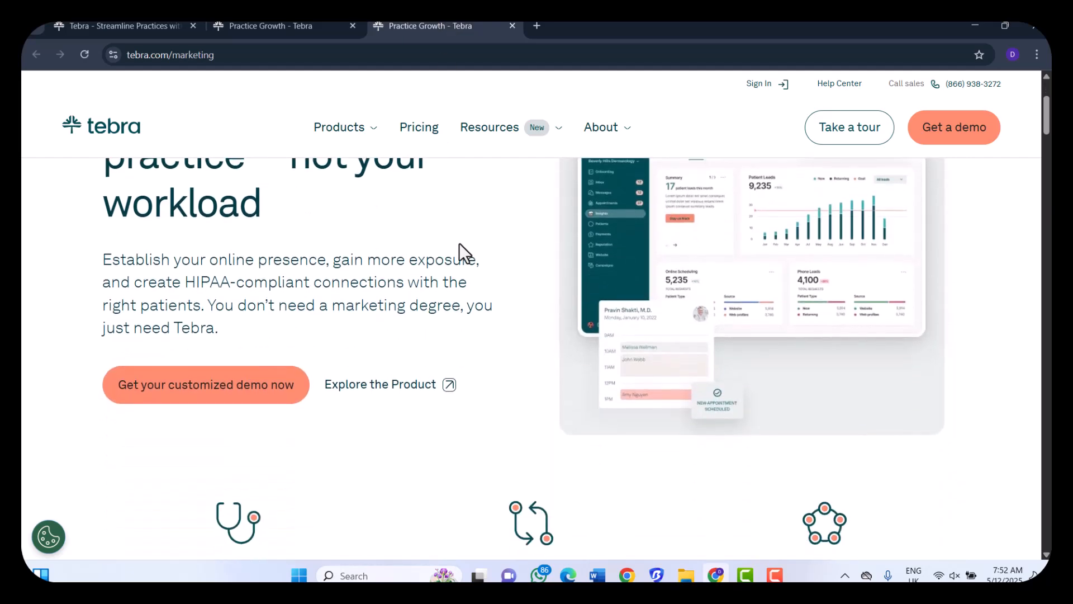
scroll("down", 3)
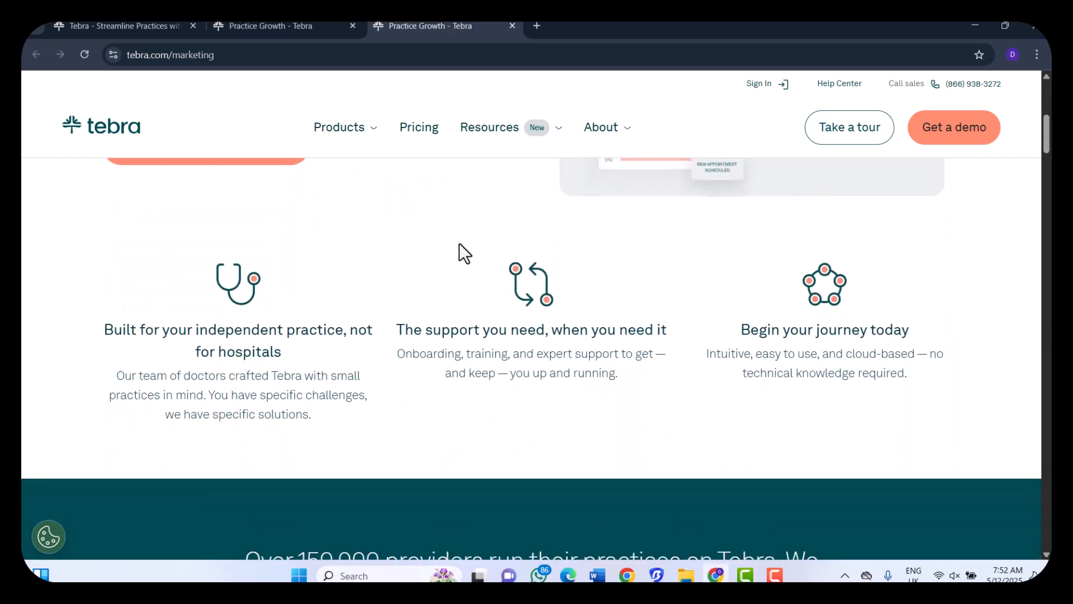
scroll("down", 3)
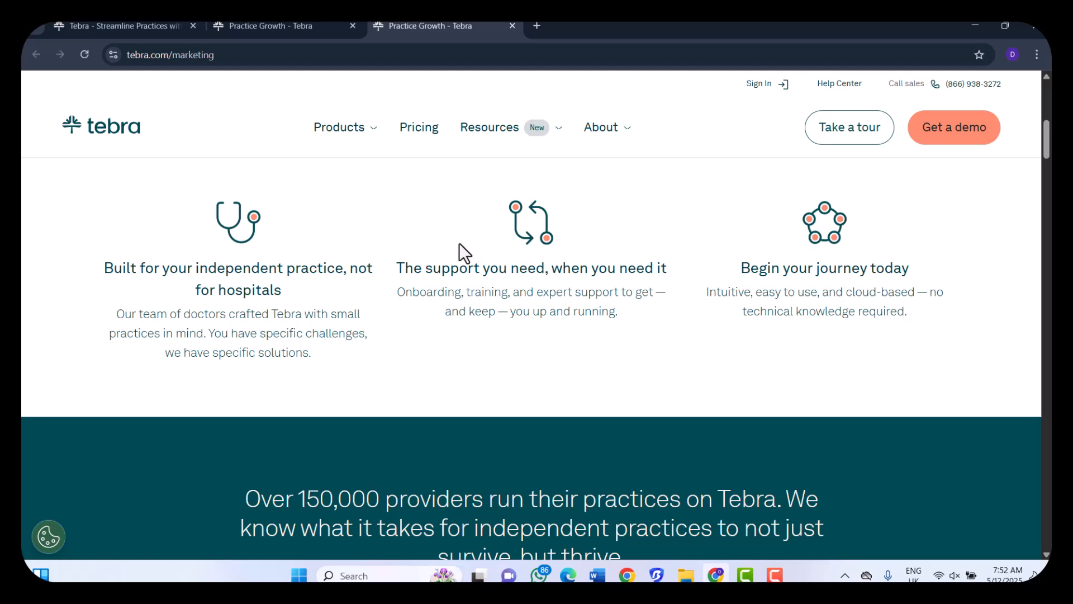
scroll("up", 3)
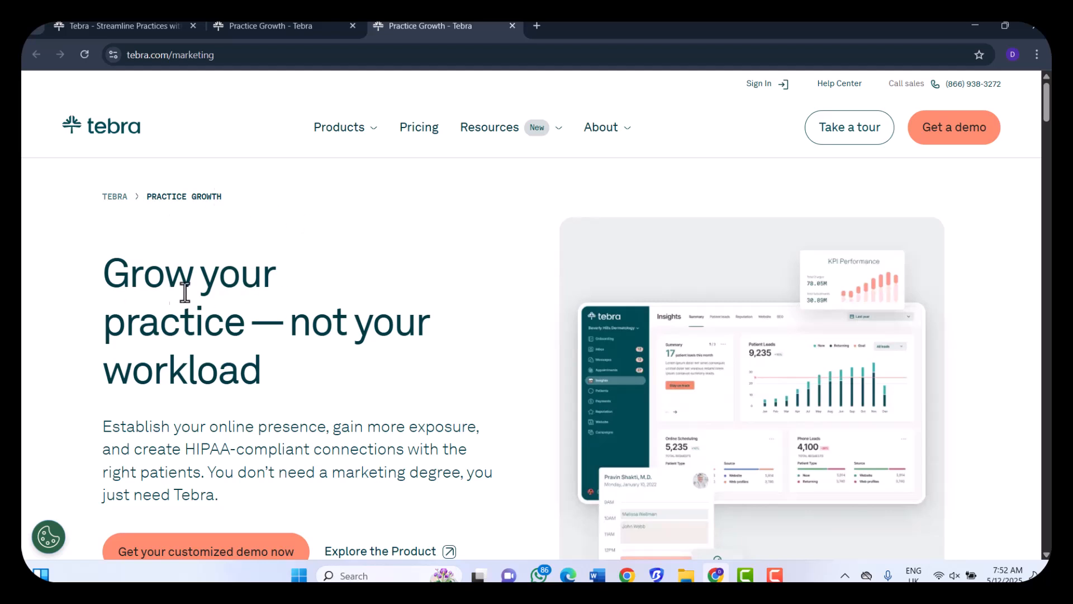
mouse_move(406, 368)
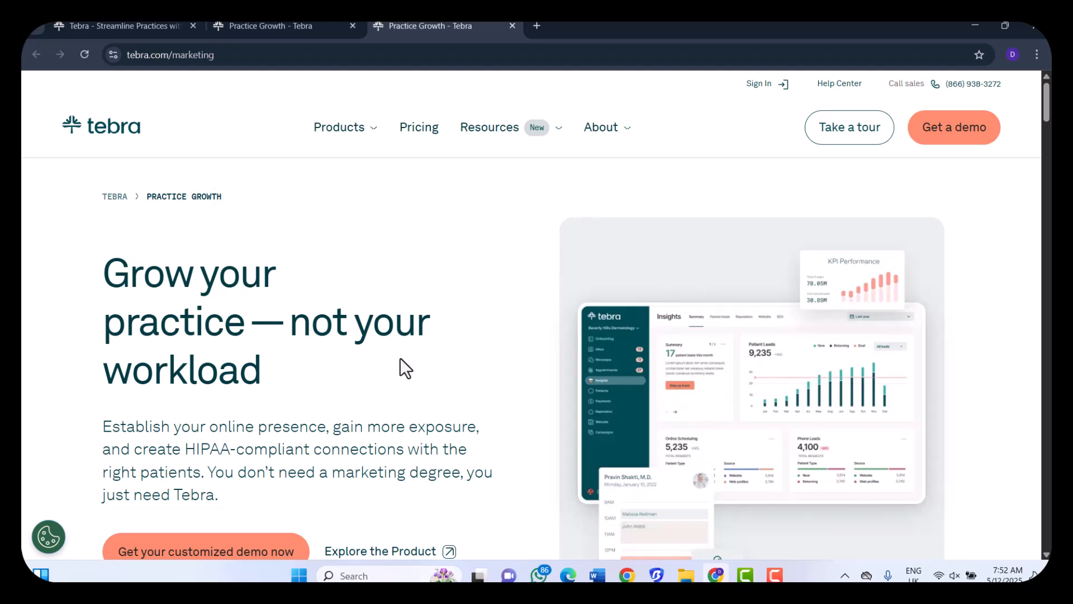
scroll("down", 3)
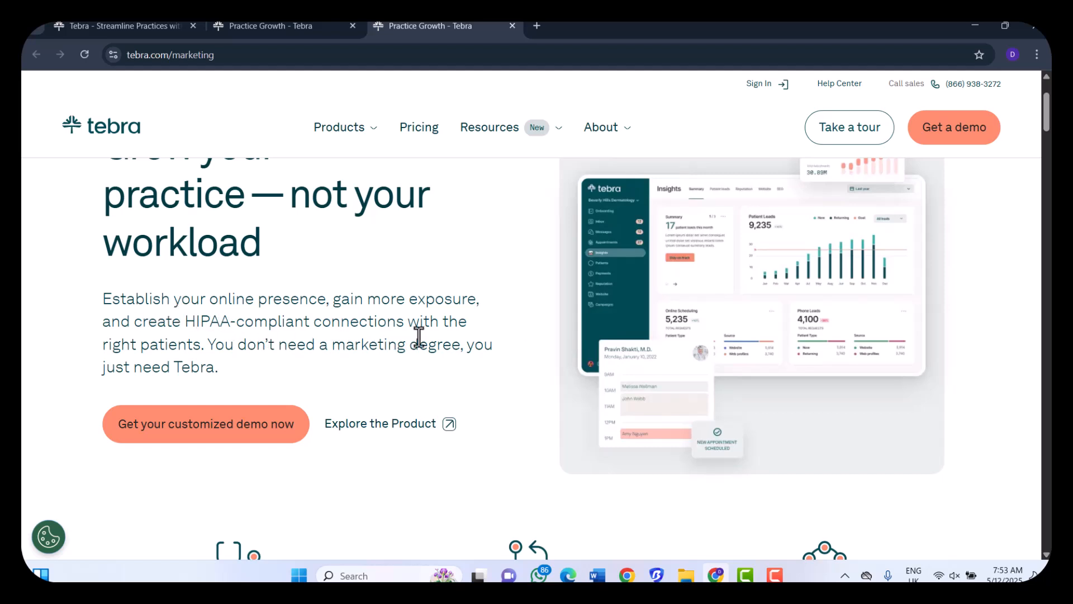
mouse_move(495, 333)
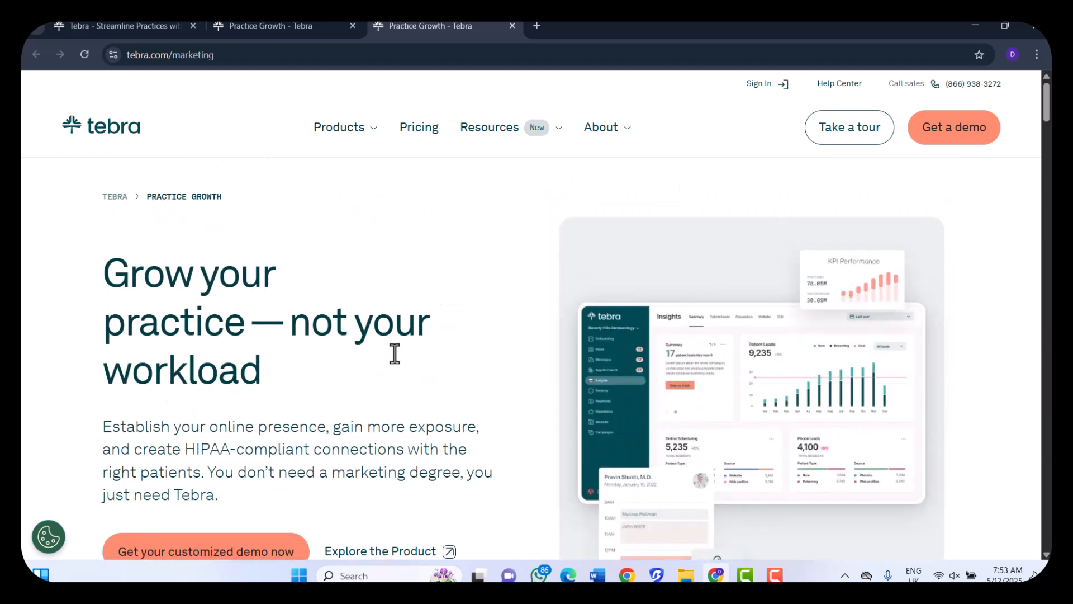
mouse_move(396, 361)
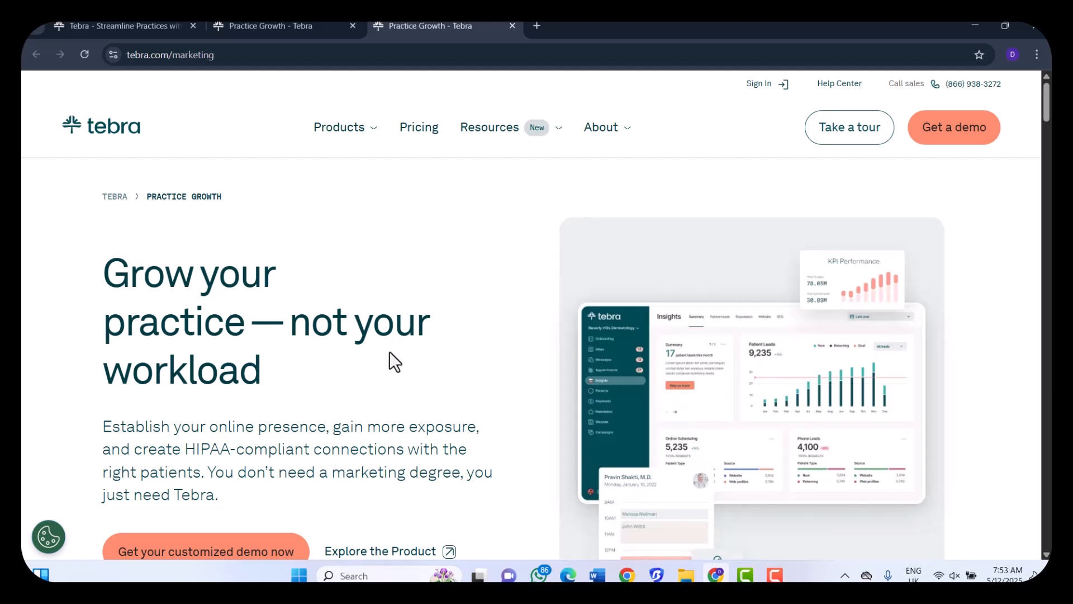
Open the Billing & Payments link from the Products menu in a new tab.
left_click(339, 127)
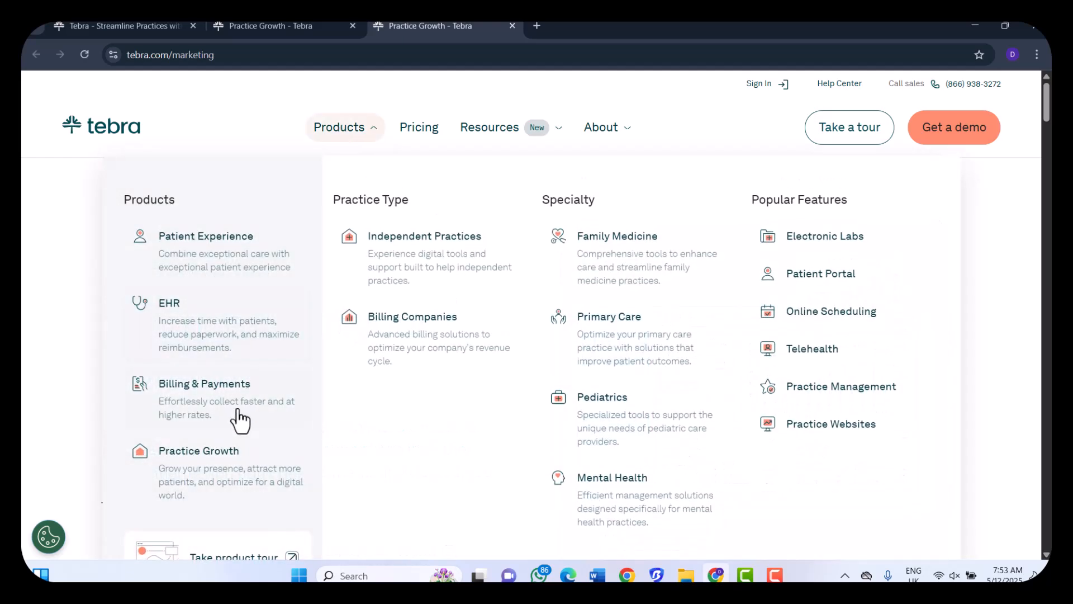
mouse_move(240, 407)
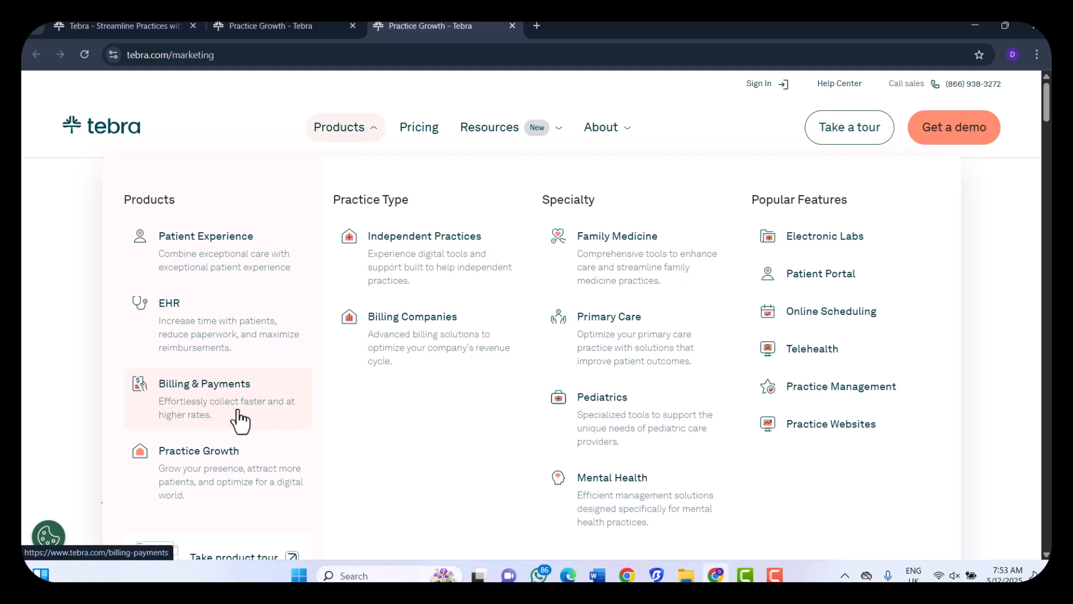
right_click(242, 418)
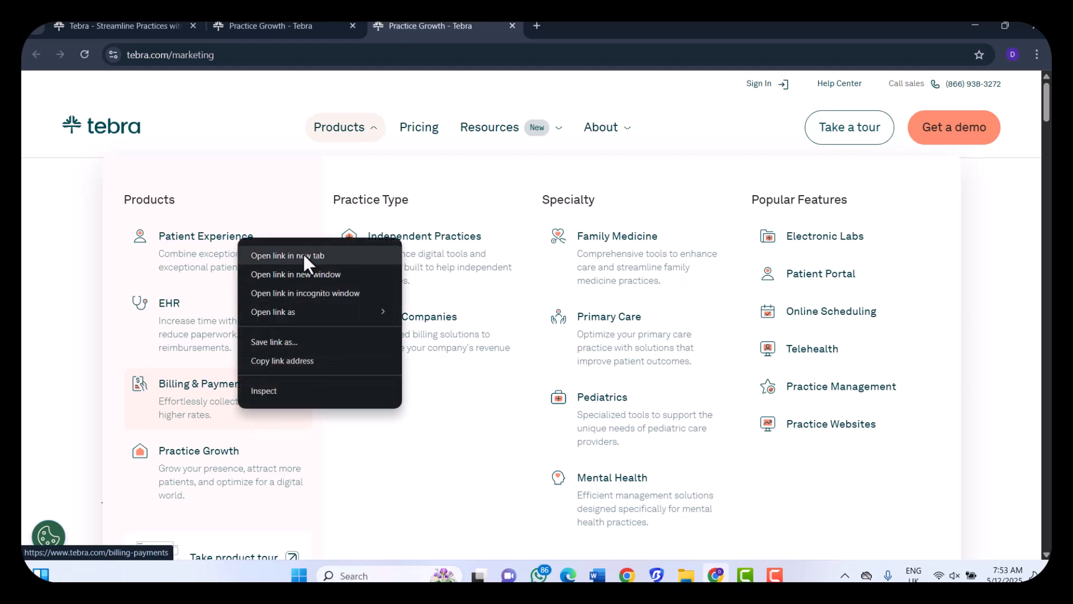
left_click(287, 255)
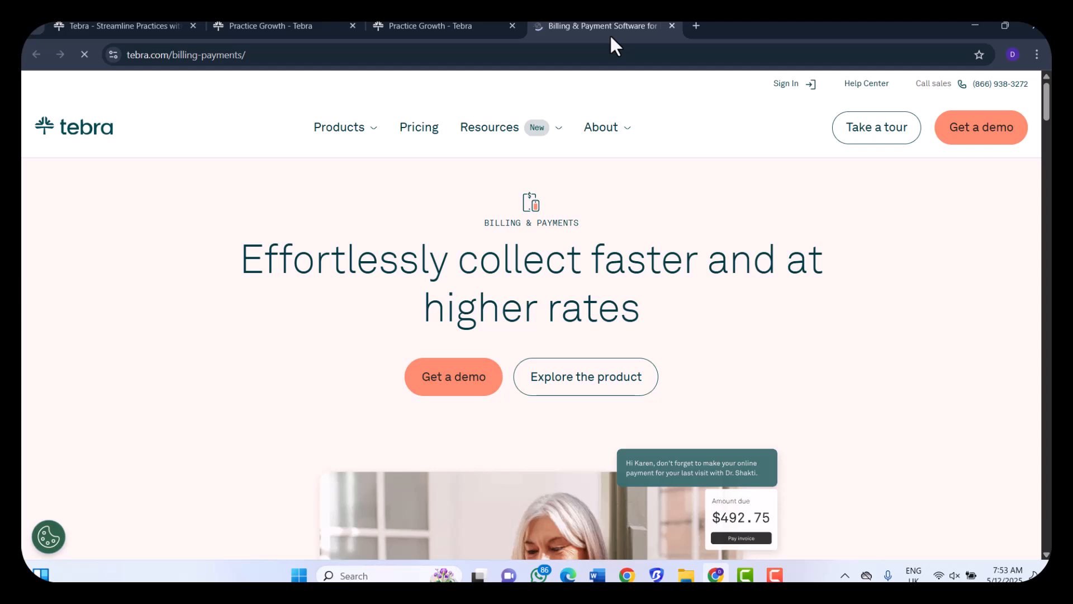
mouse_move(674, 277)
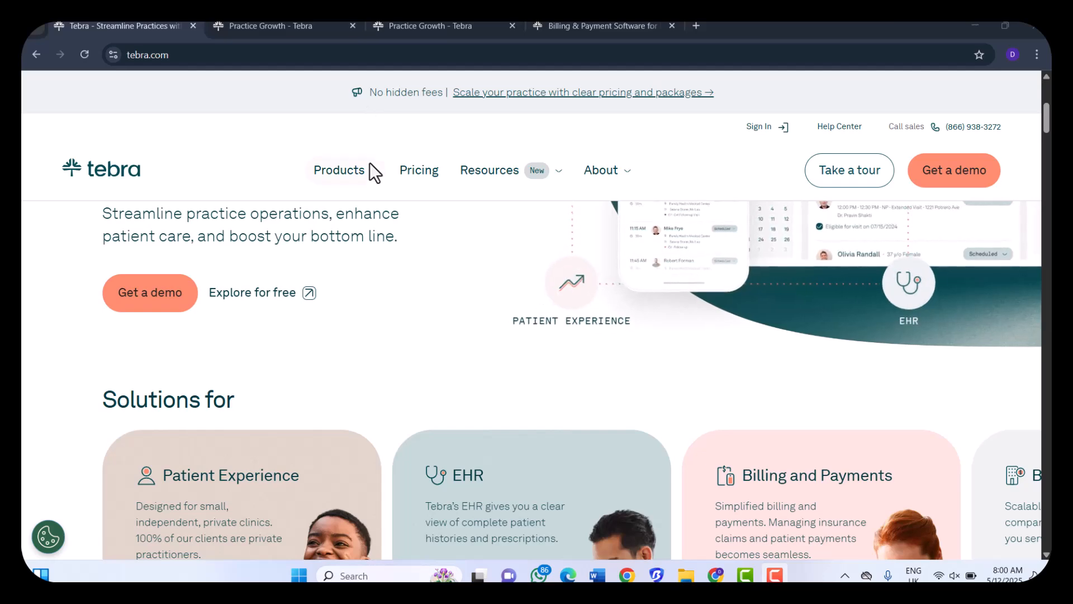
left_click(339, 170)
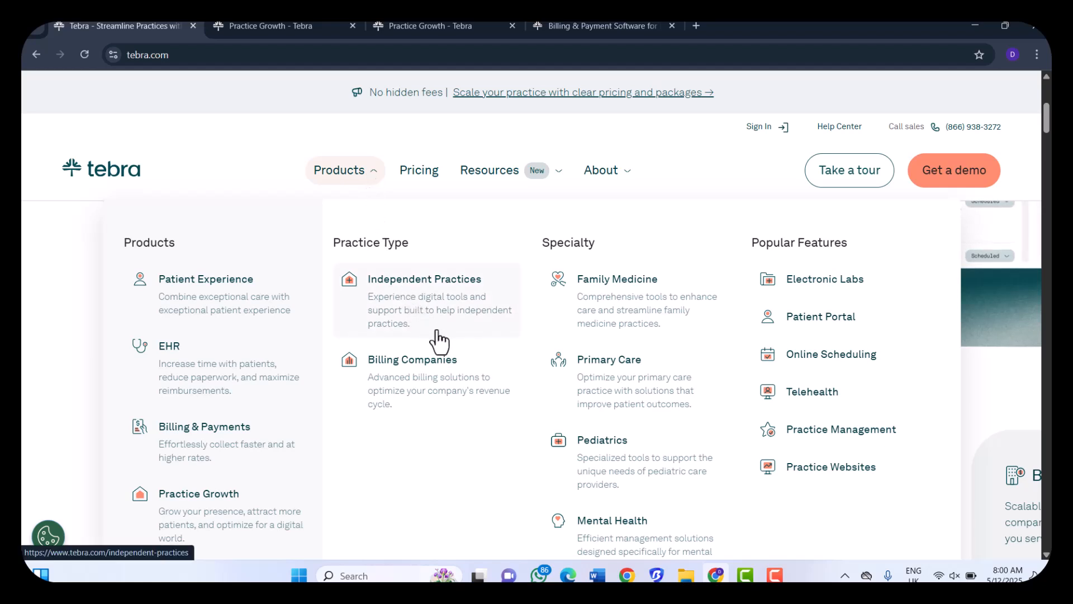
mouse_move(438, 358)
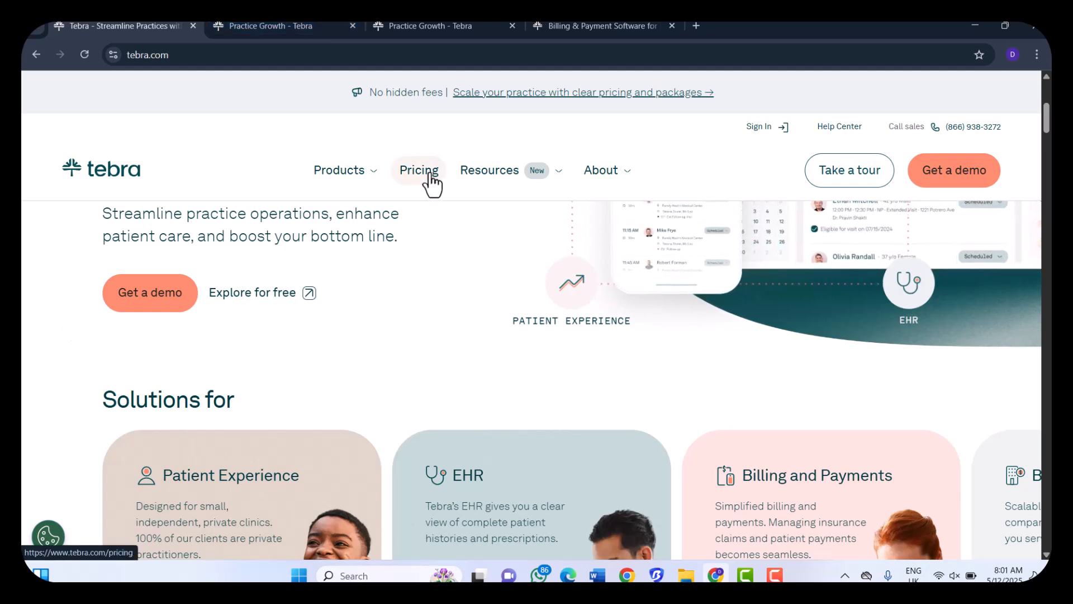
Go to the Pricing page and scroll its step 1/5 form down to Continue and the customer review.
left_click(418, 170)
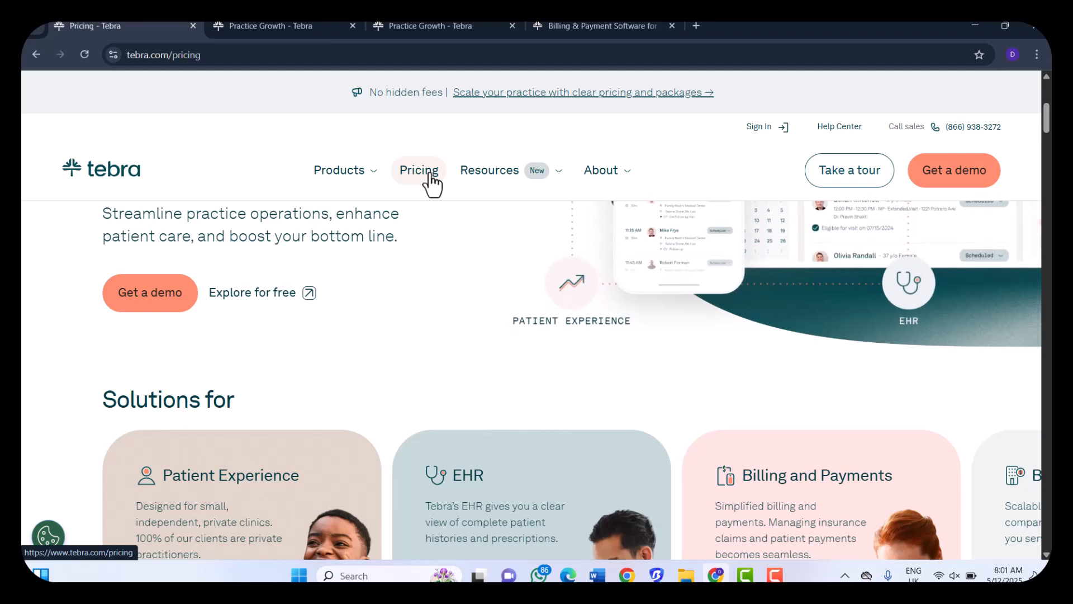
left_click(418, 170)
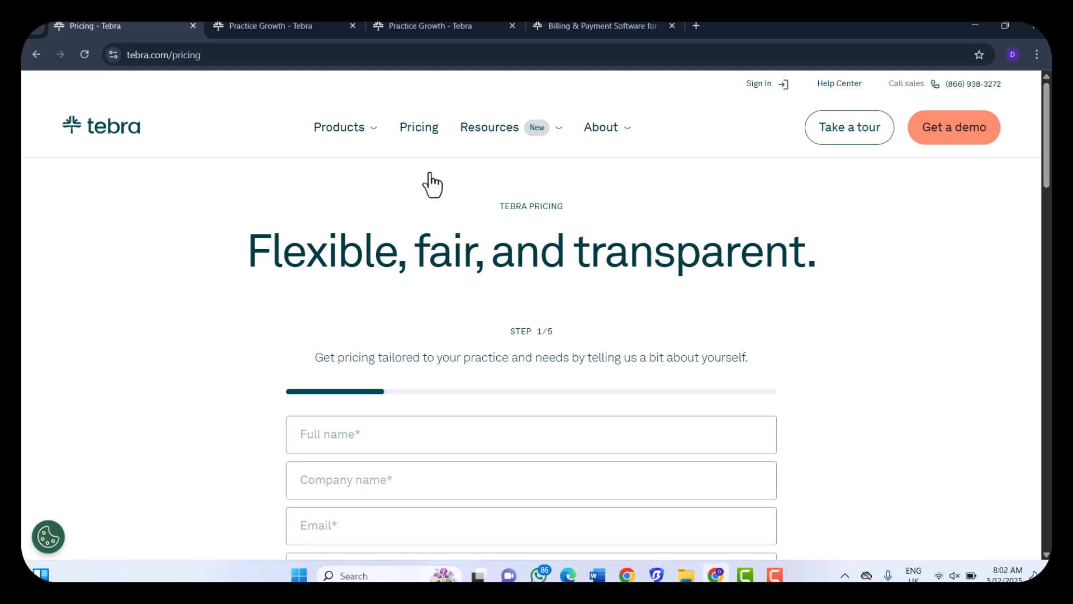
mouse_move(592, 291)
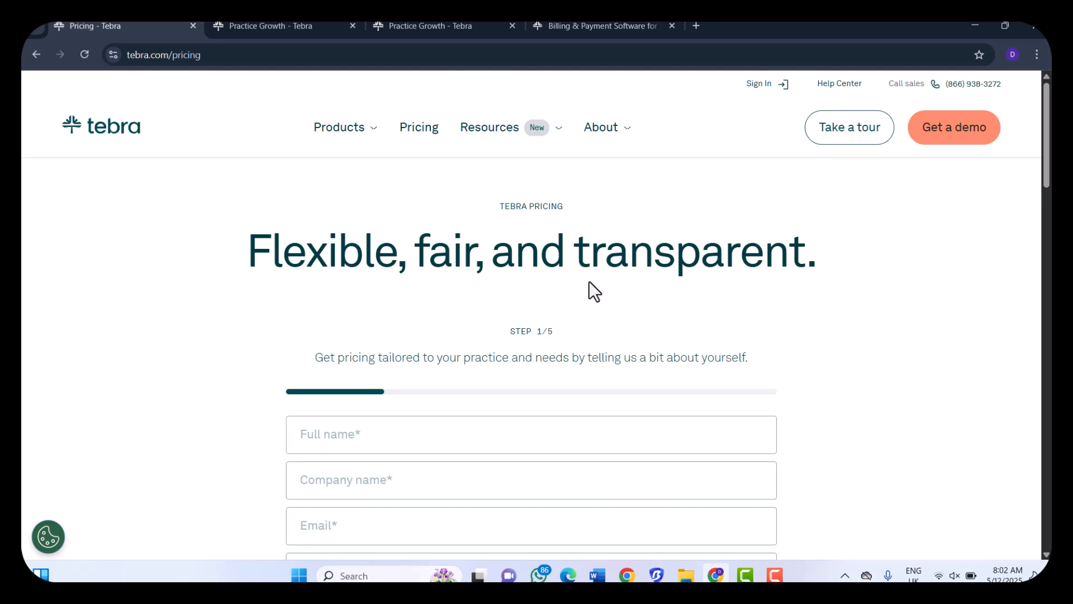
scroll("down", 3)
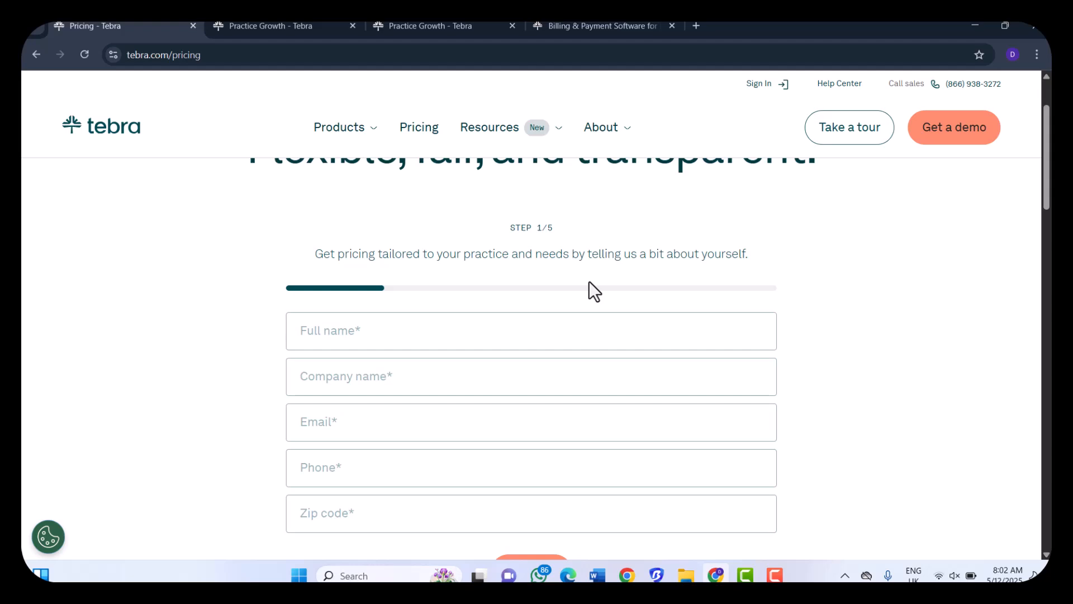
scroll("down", 3)
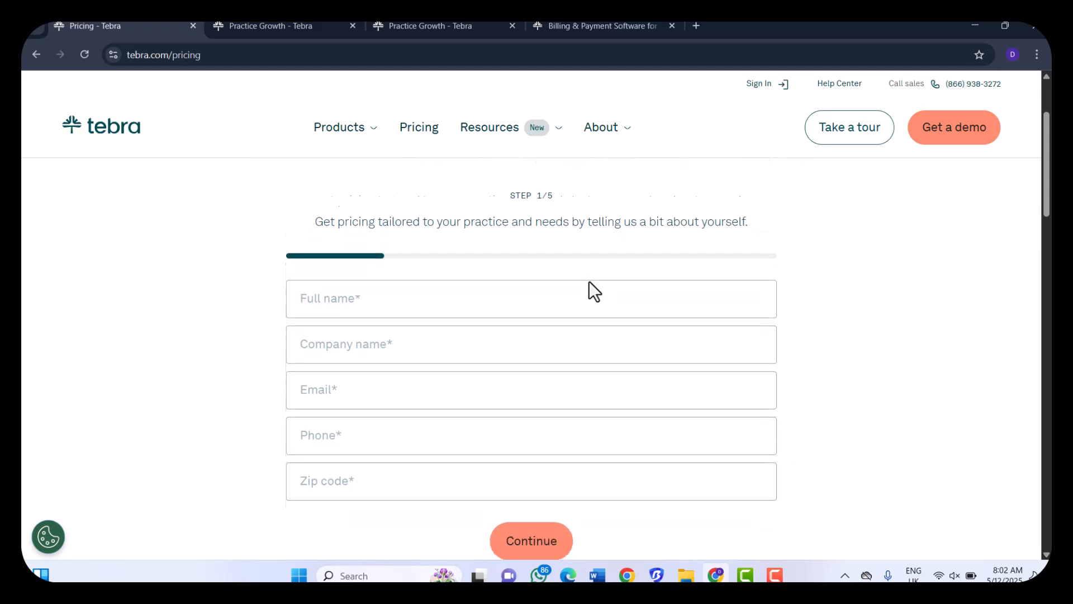
scroll("down", 3)
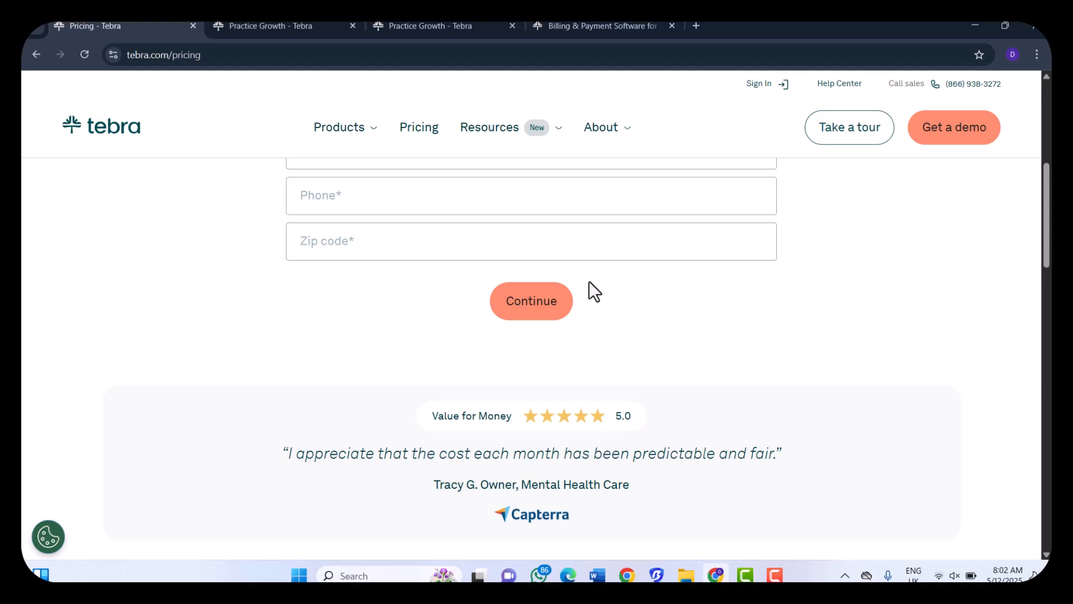
scroll("down", 3)
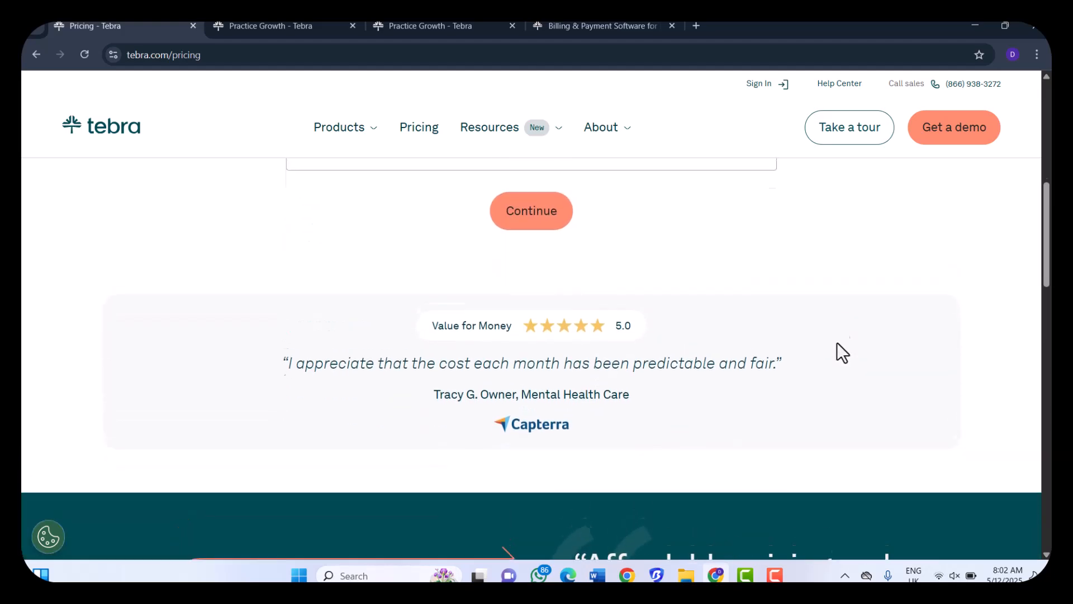